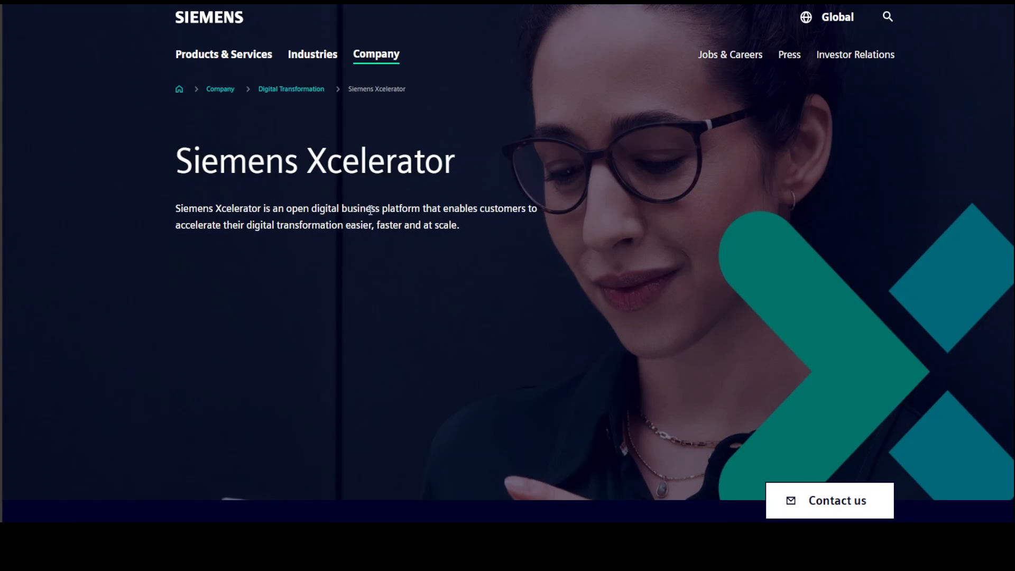
{"action": "mouse_move", "coordinate": [355, 220]}
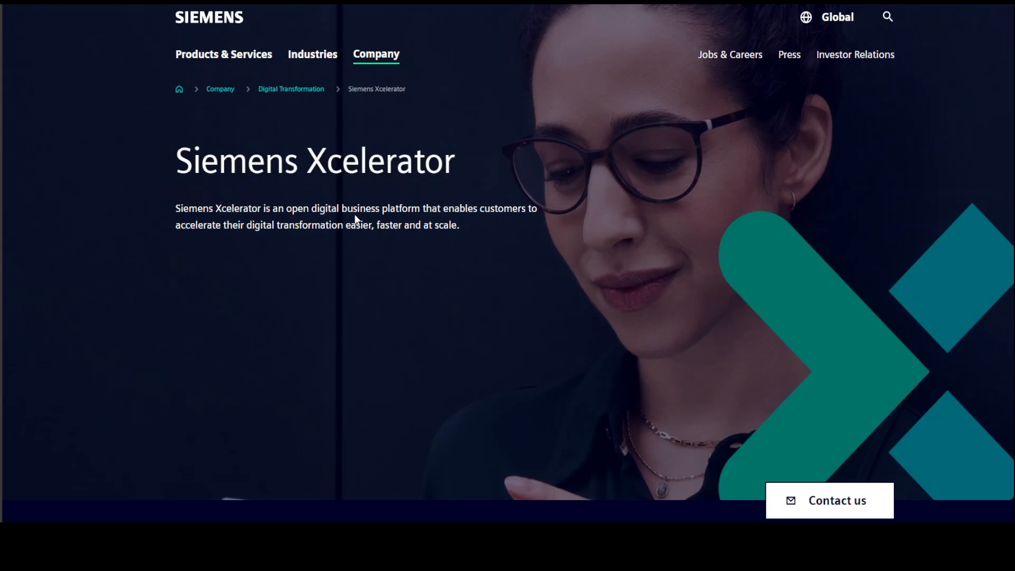
{"action": "mouse_move", "coordinate": [580, 234]}
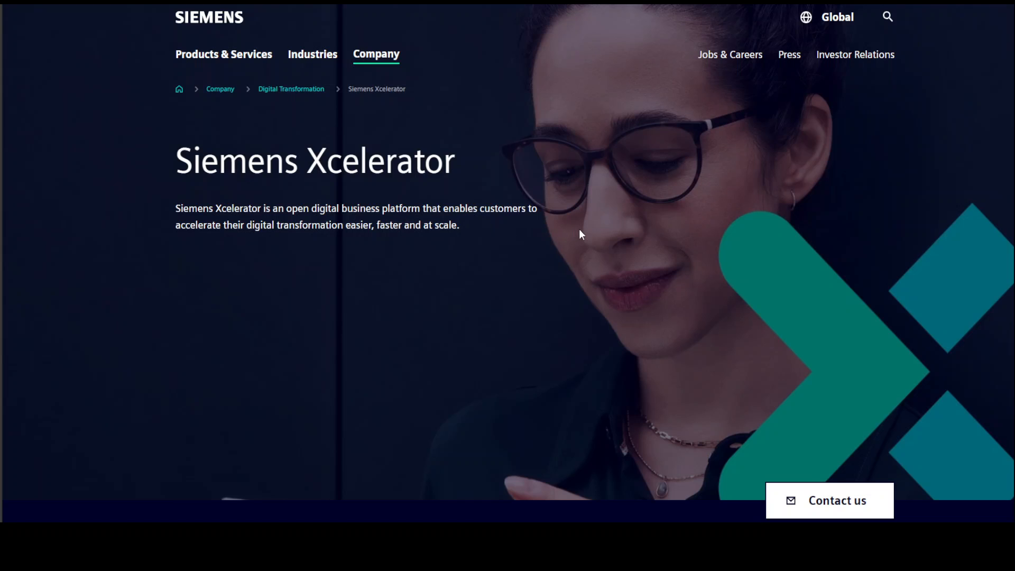